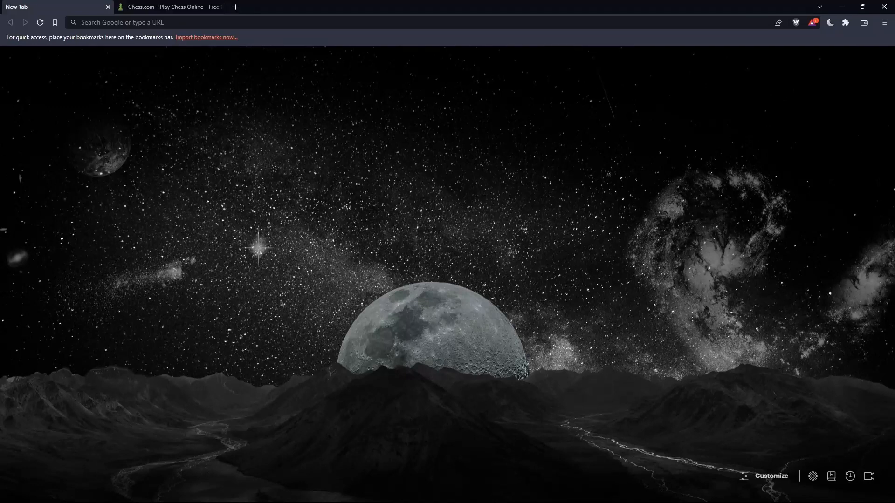
mouse_move(304, 250)
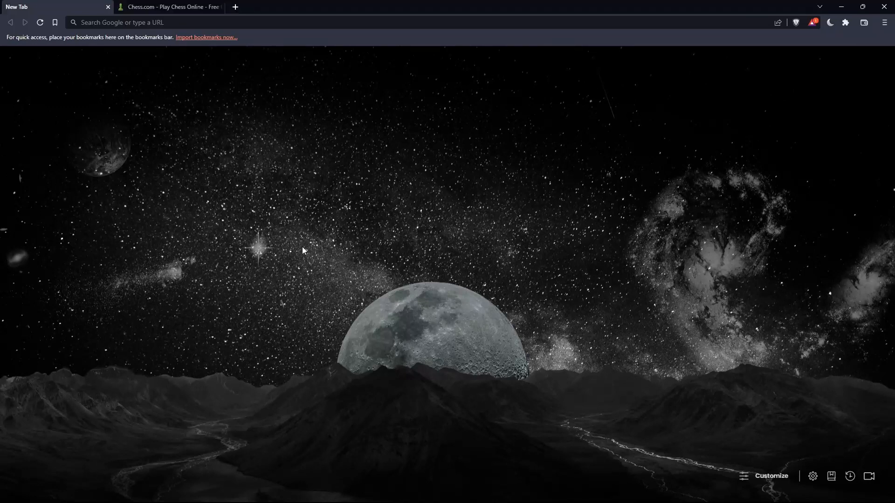
mouse_move(295, 246)
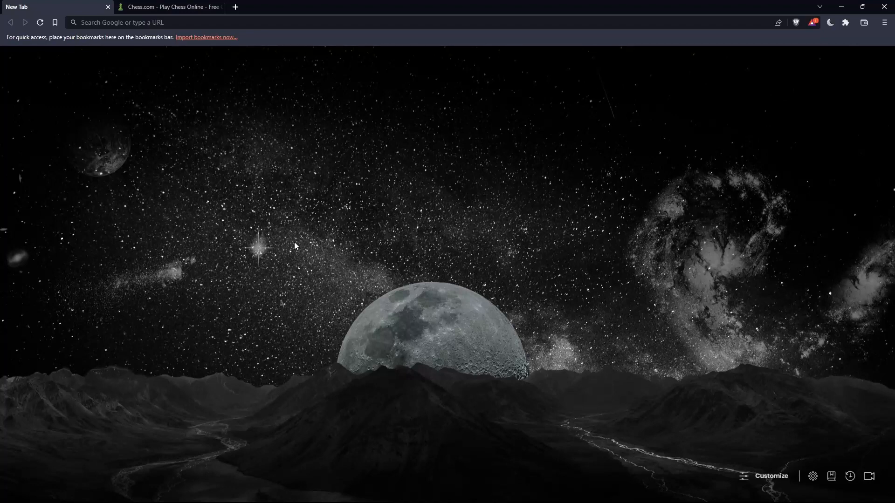
mouse_move(368, 216)
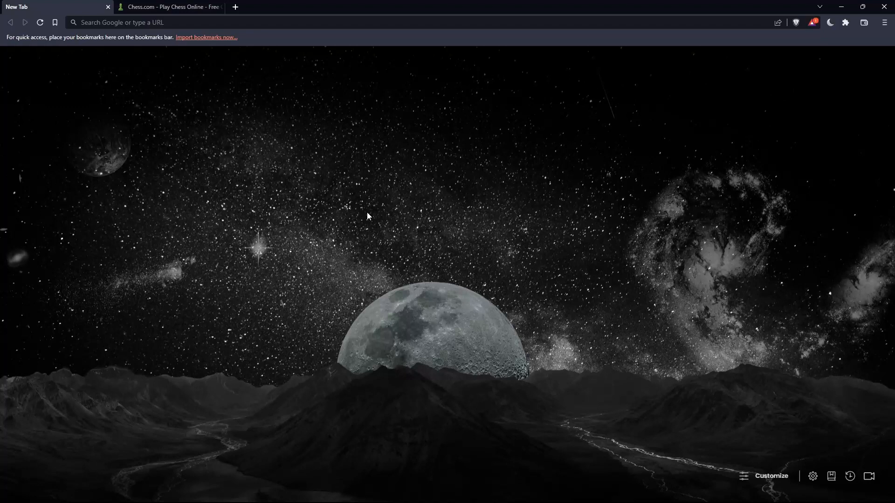
mouse_move(393, 186)
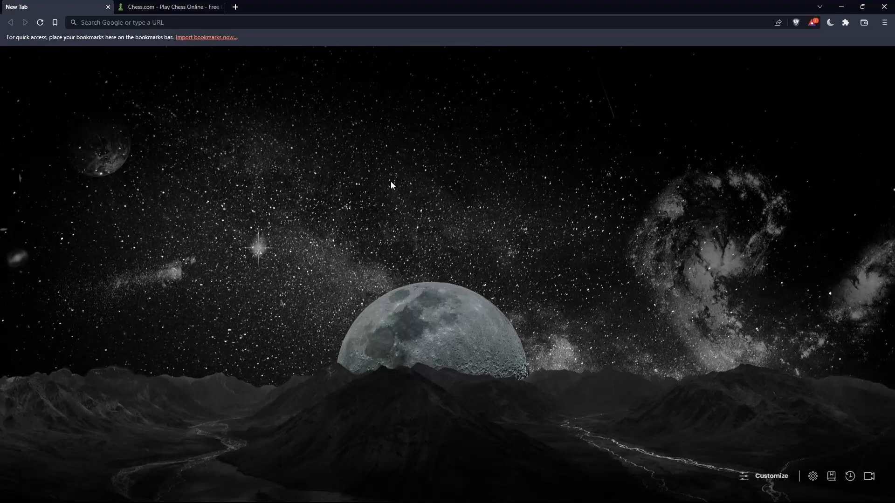
mouse_move(355, 200)
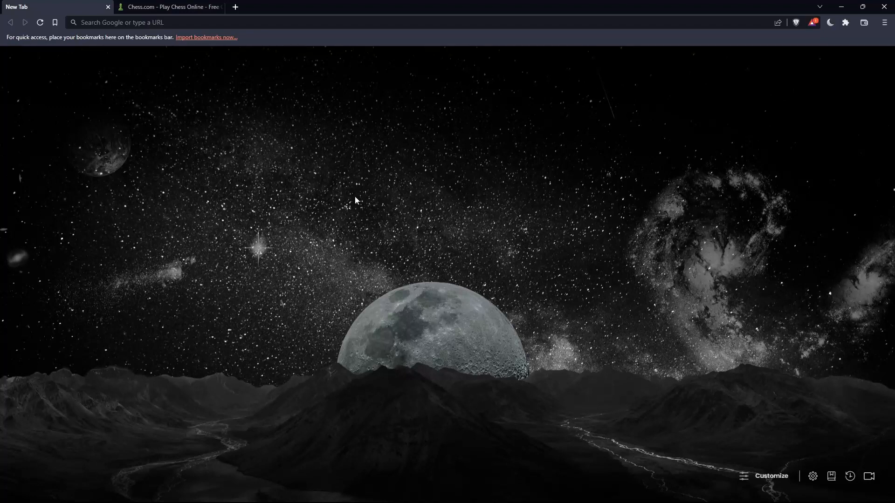
mouse_move(289, 127)
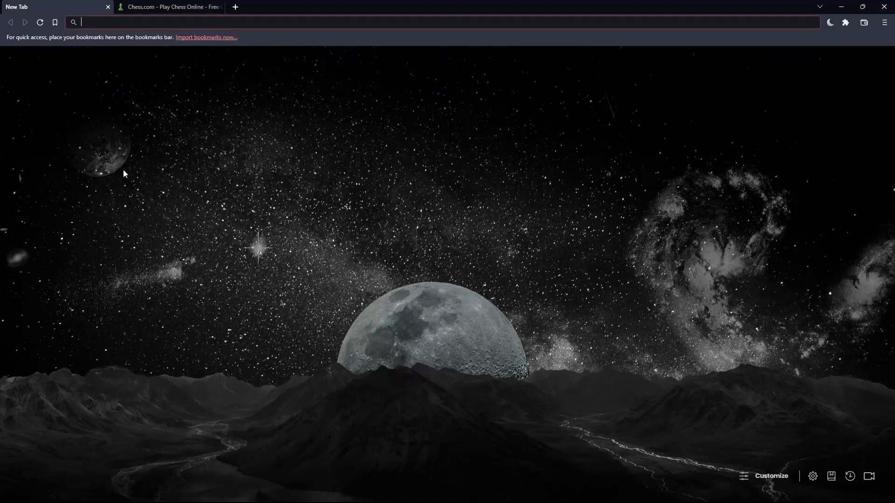
Go to the Chess.com log-in page and enable Remember me on this device.
left_click(169, 6)
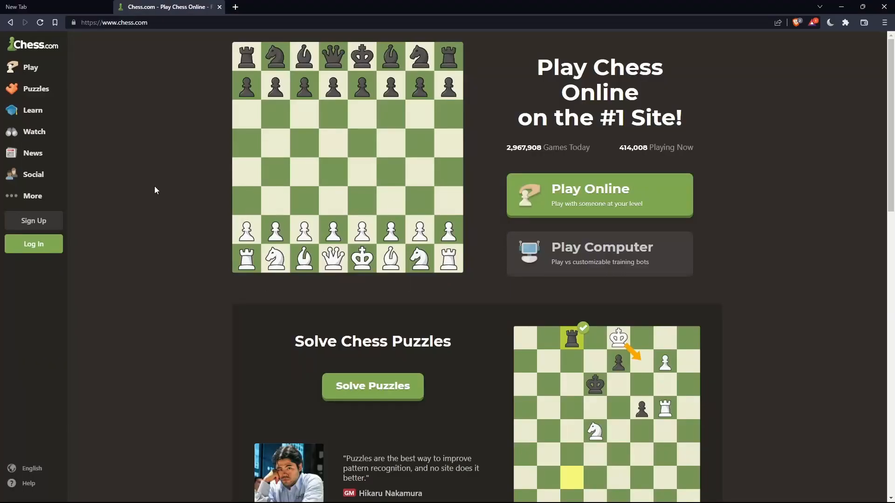
mouse_move(49, 258)
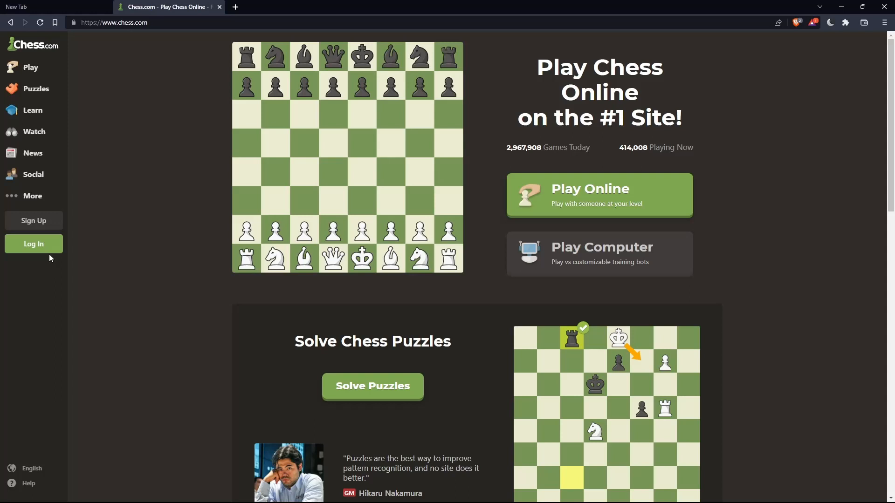
mouse_move(34, 244)
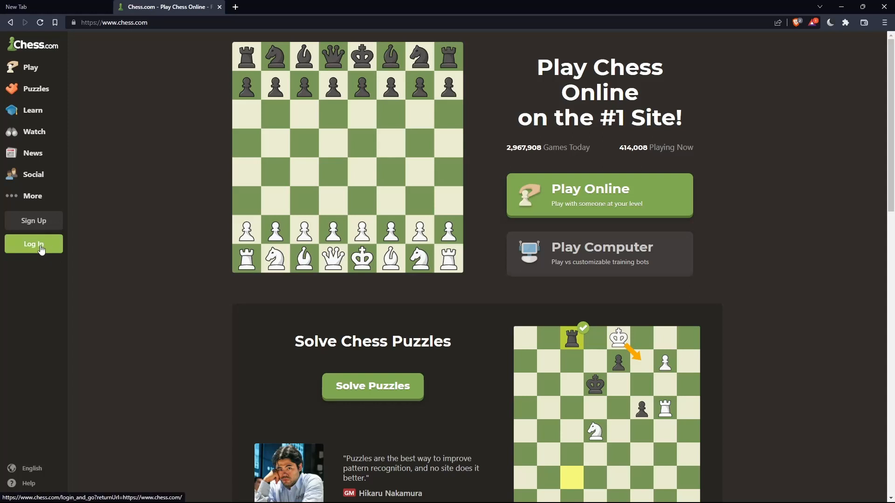
left_click(33, 244)
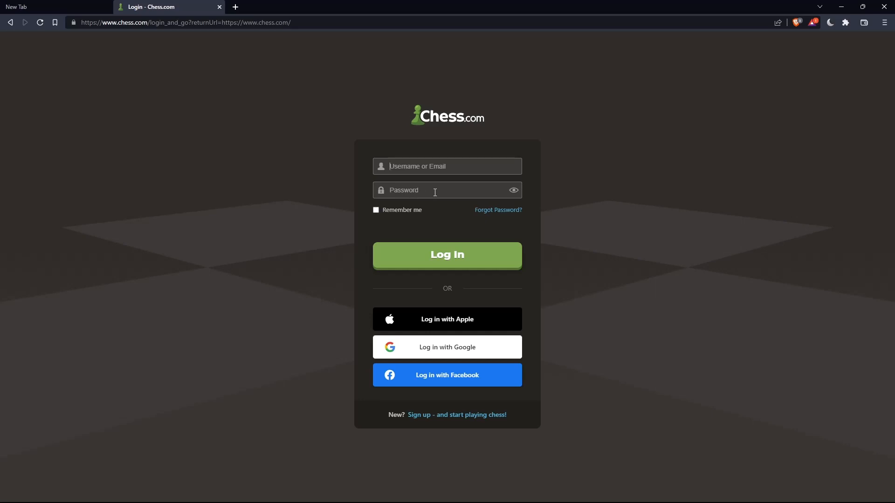
left_click(376, 210)
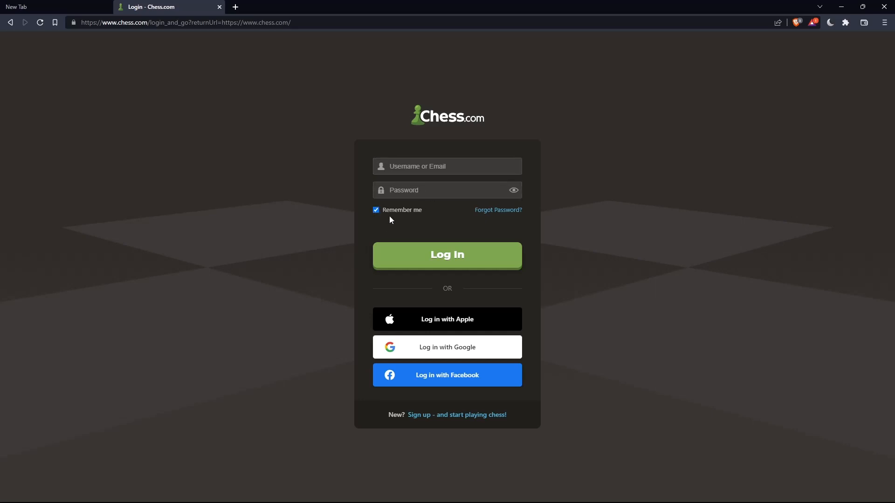
mouse_move(482, 326)
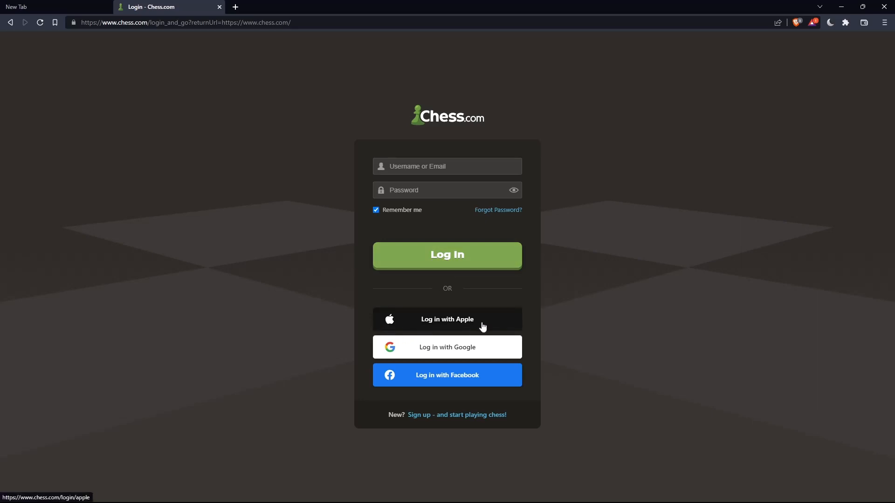
mouse_move(451, 381)
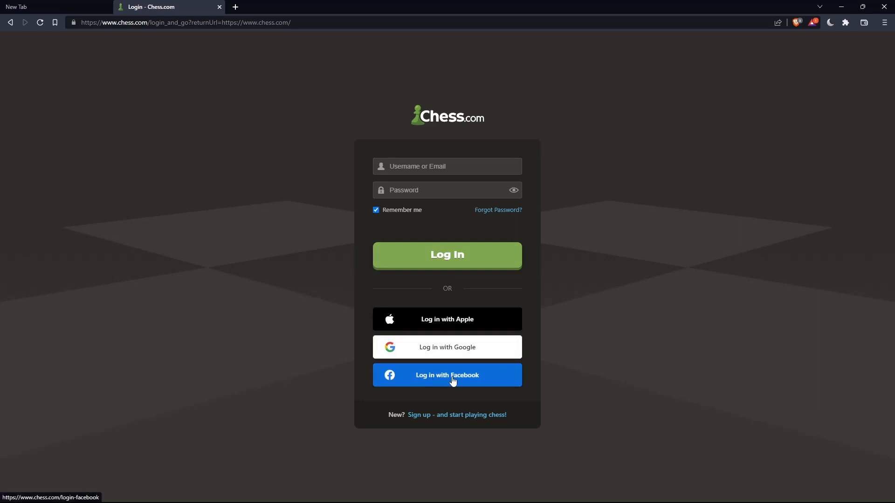
mouse_move(330, 314)
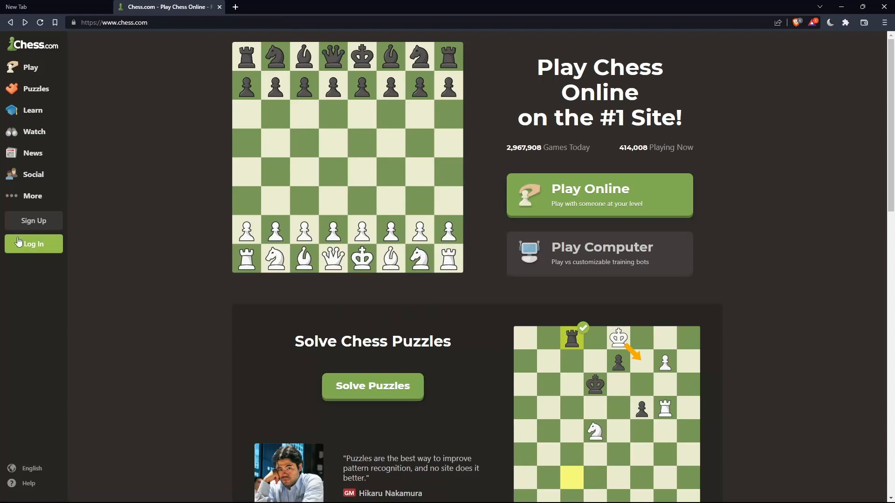
left_click(33, 244)
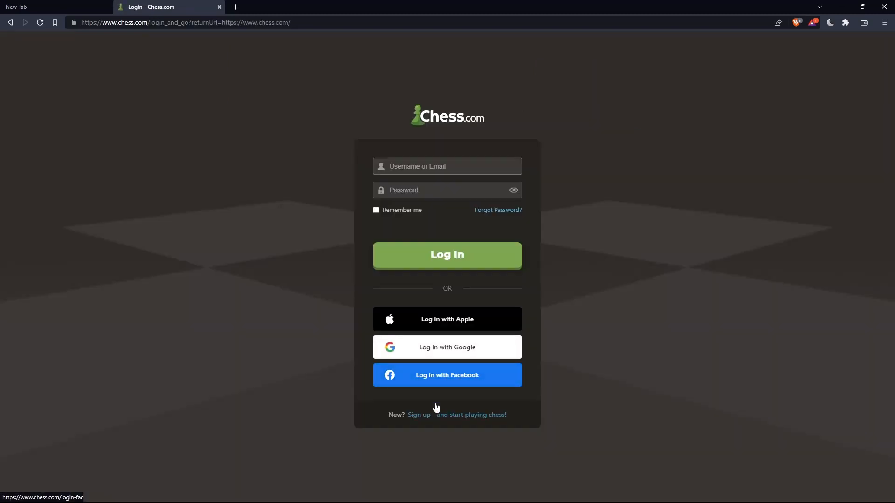
left_click(419, 415)
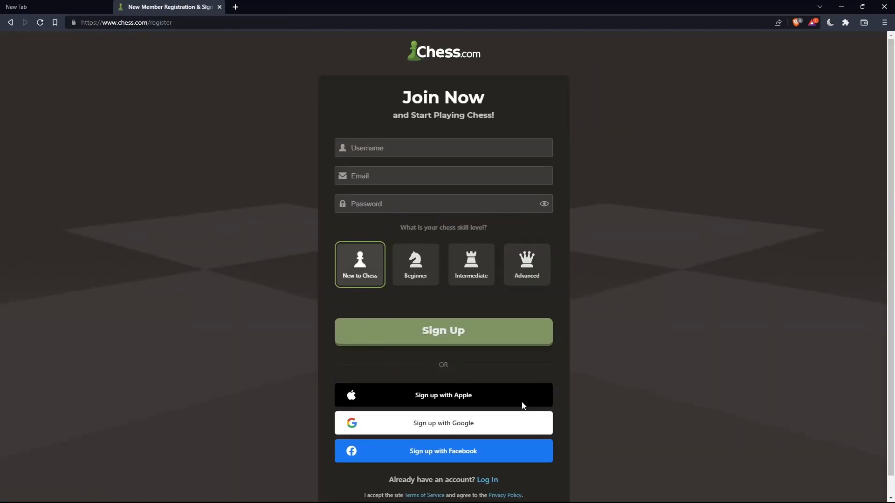
mouse_move(443, 423)
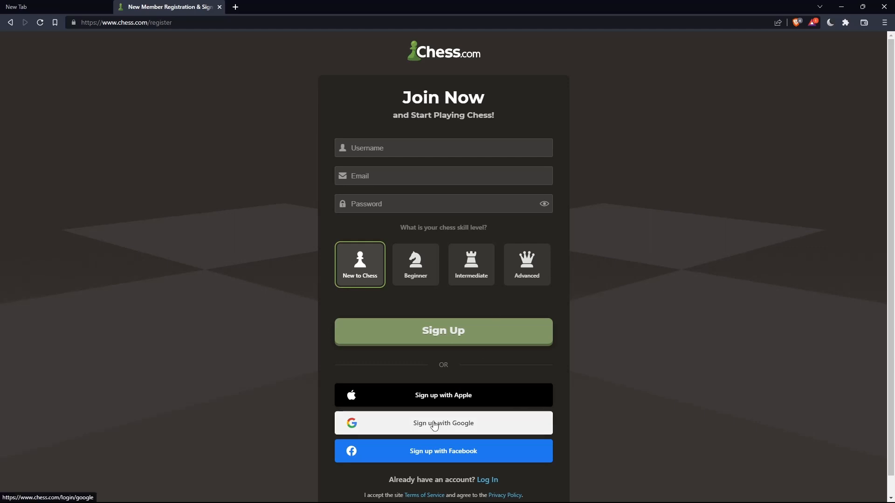
left_click(442, 148)
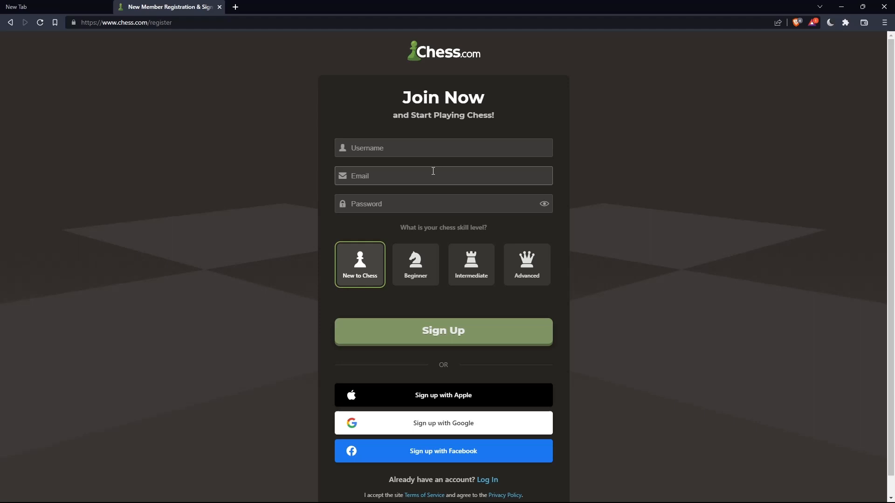
mouse_move(448, 333)
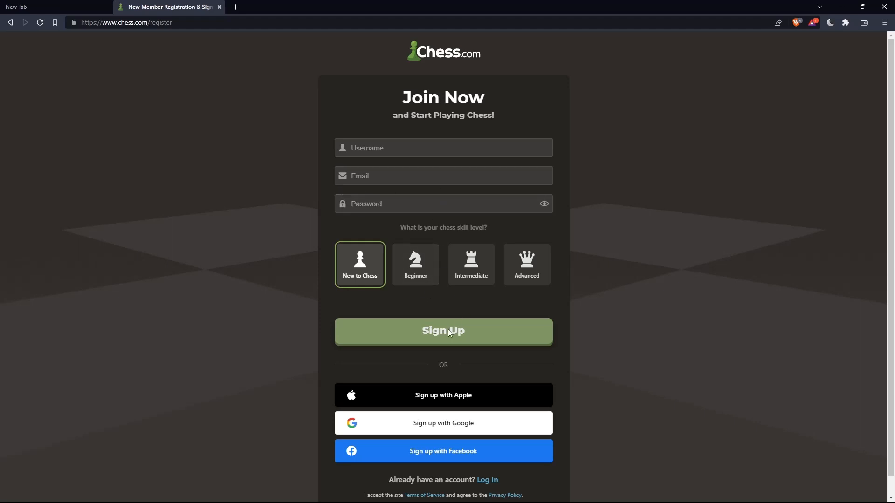
mouse_move(447, 344)
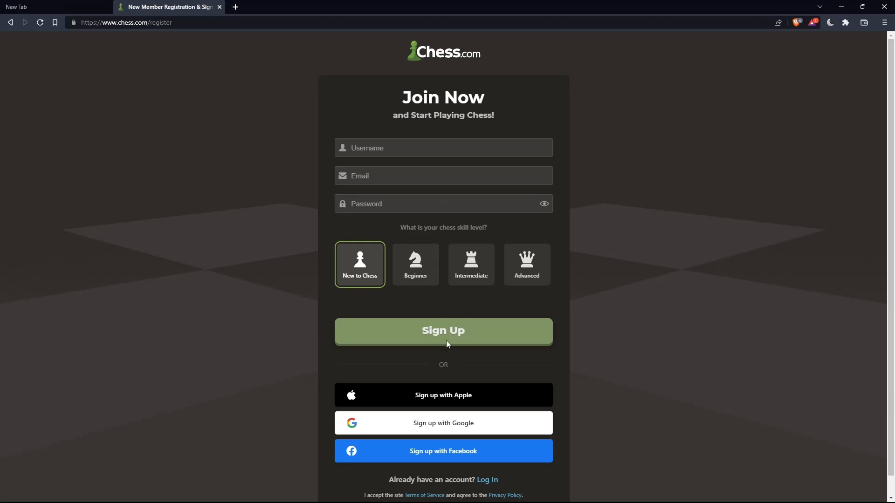
mouse_move(416, 284)
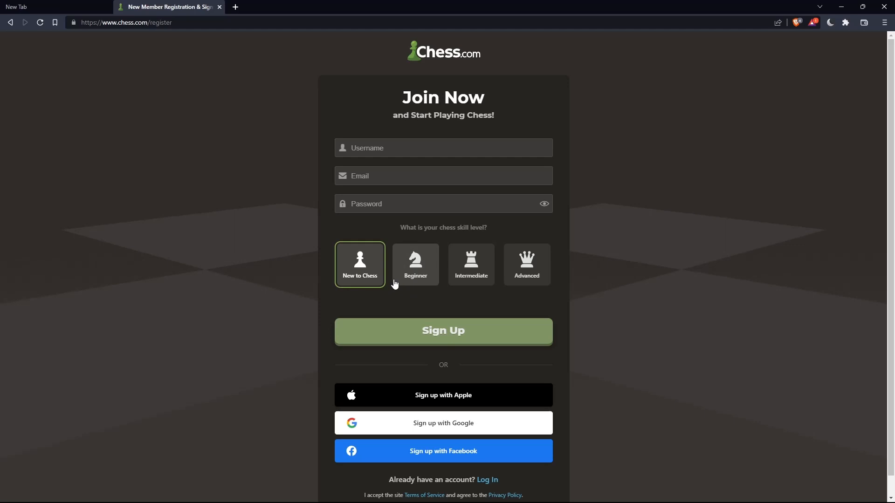
mouse_move(364, 290)
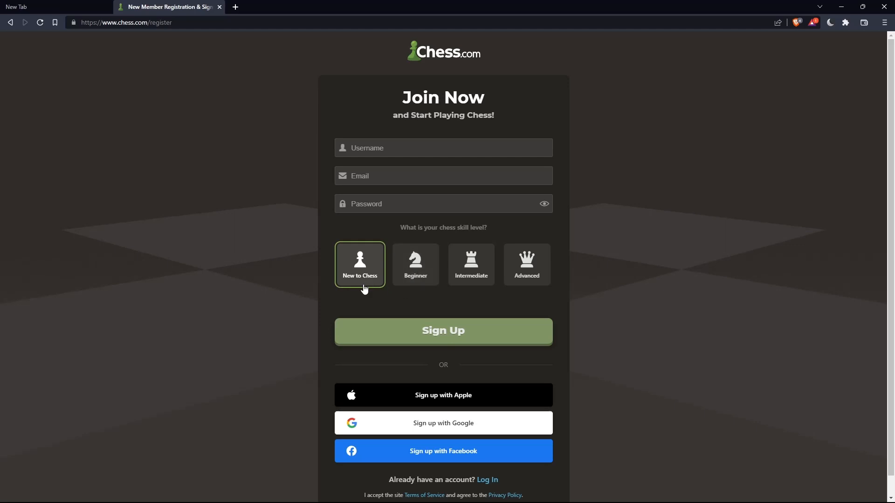
mouse_move(470, 264)
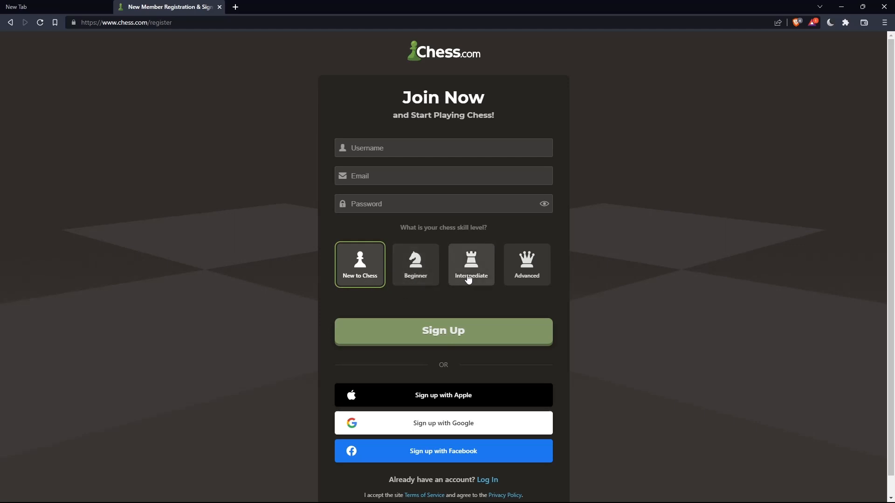
mouse_move(496, 292)
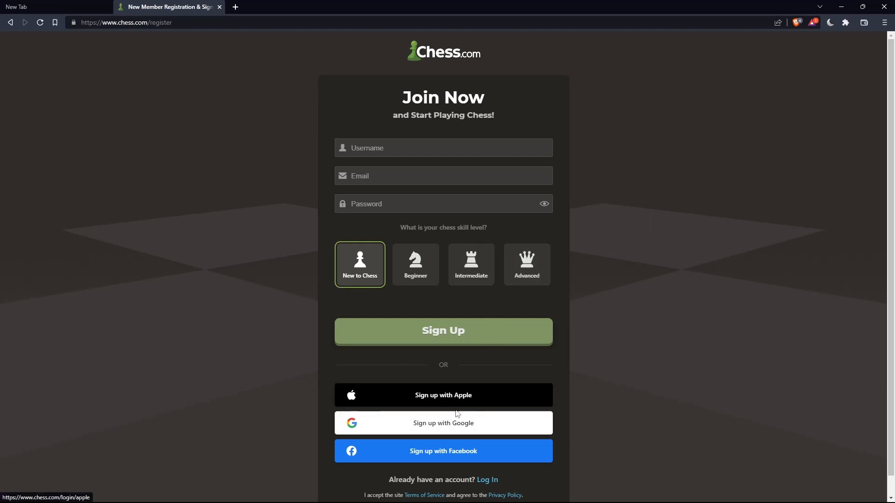
mouse_move(443, 451)
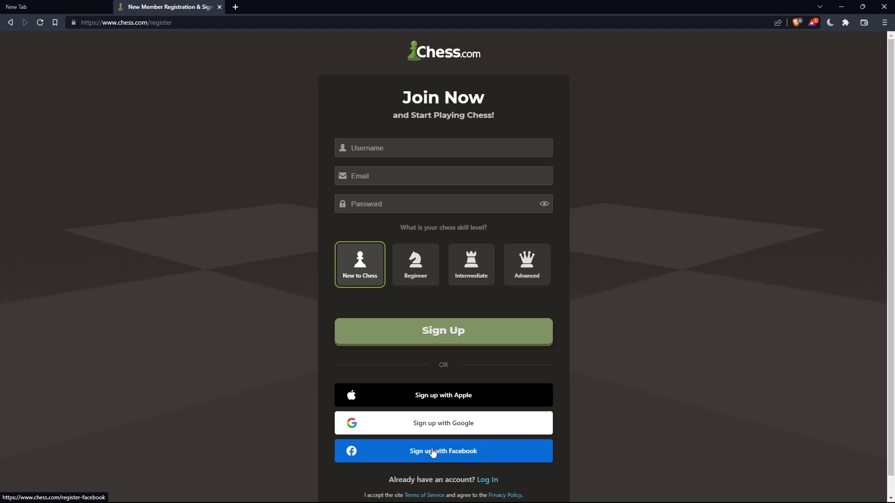
mouse_move(486, 318)
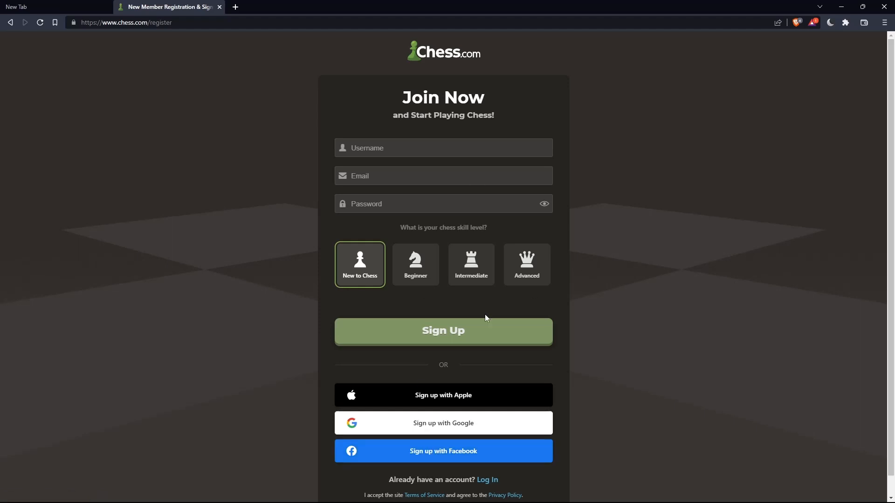
mouse_move(404, 327)
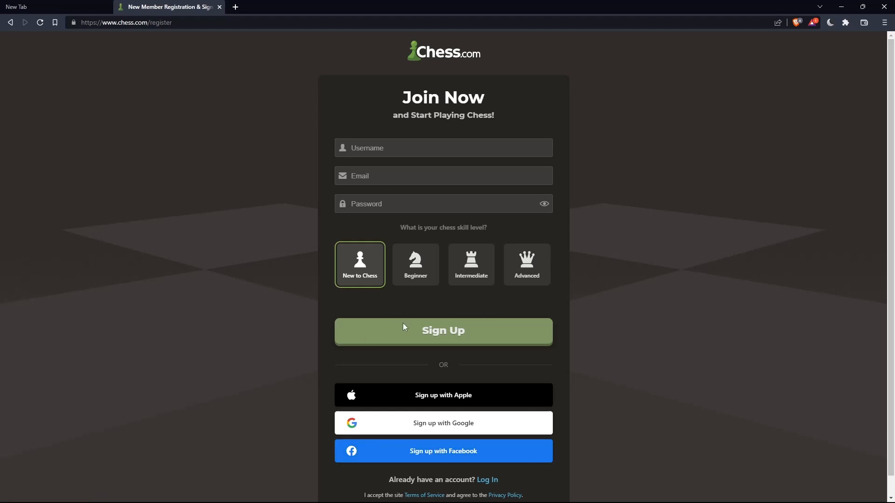
Return to the signed-in home page with the Completed Games list loaded.
left_click(443, 331)
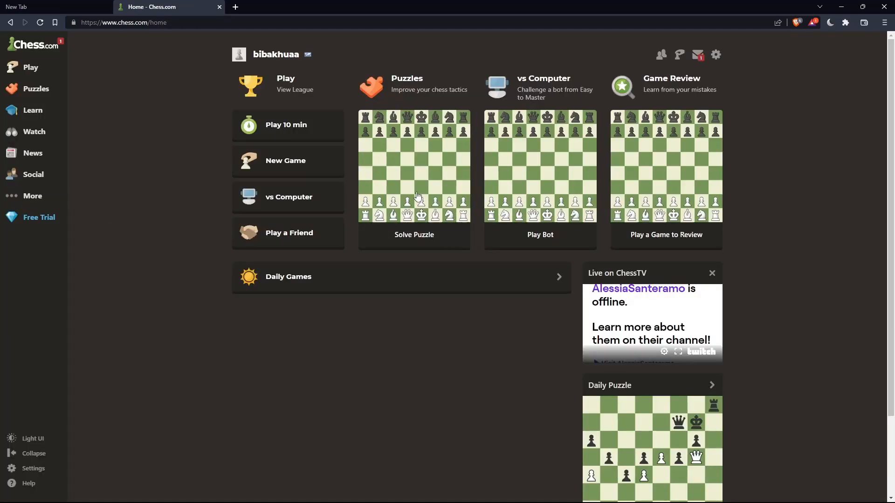
mouse_move(461, 194)
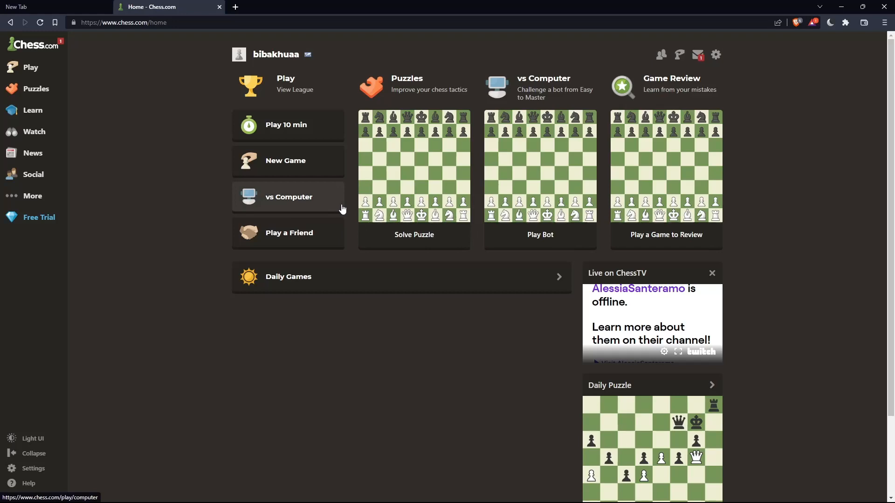
mouse_move(221, 286)
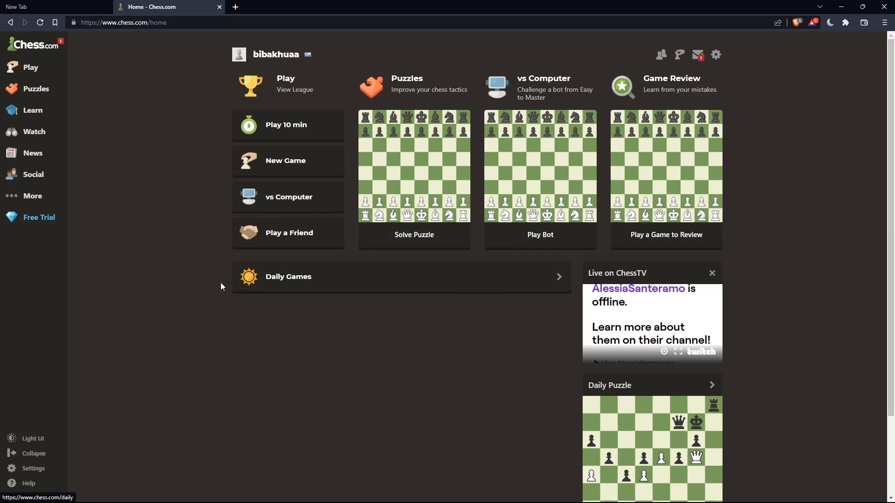
mouse_move(182, 206)
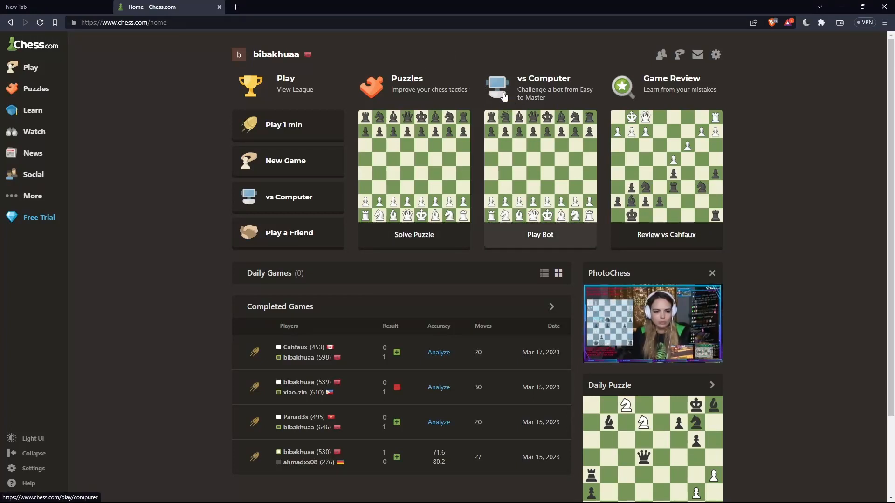
mouse_move(439, 353)
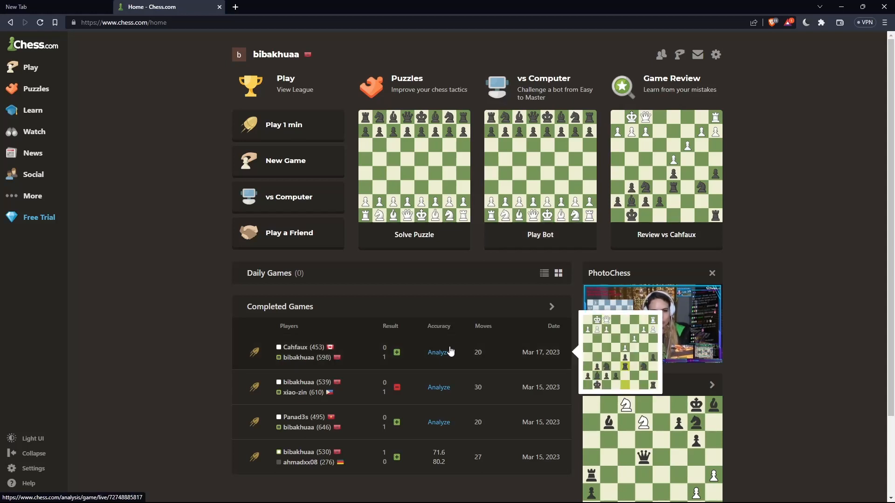
Analyze the Mar 17, 2023 game, checking Details before showing the engine Analysis view.
left_click(438, 353)
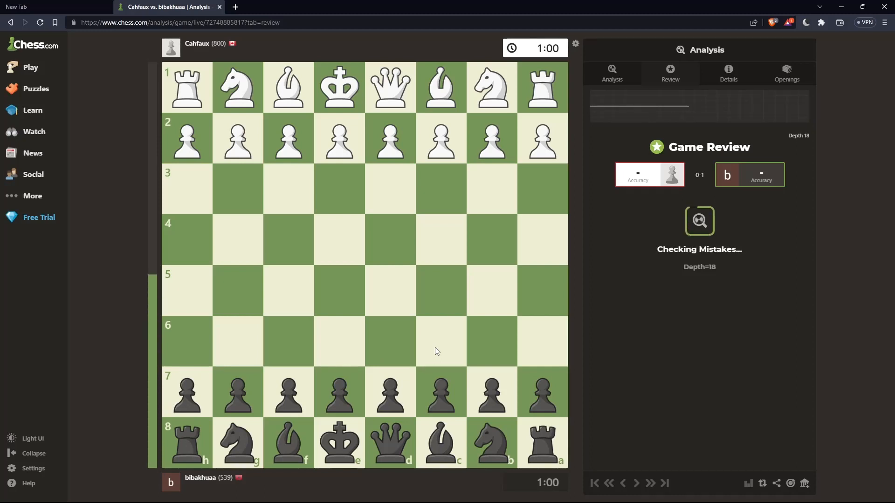
left_click(729, 73)
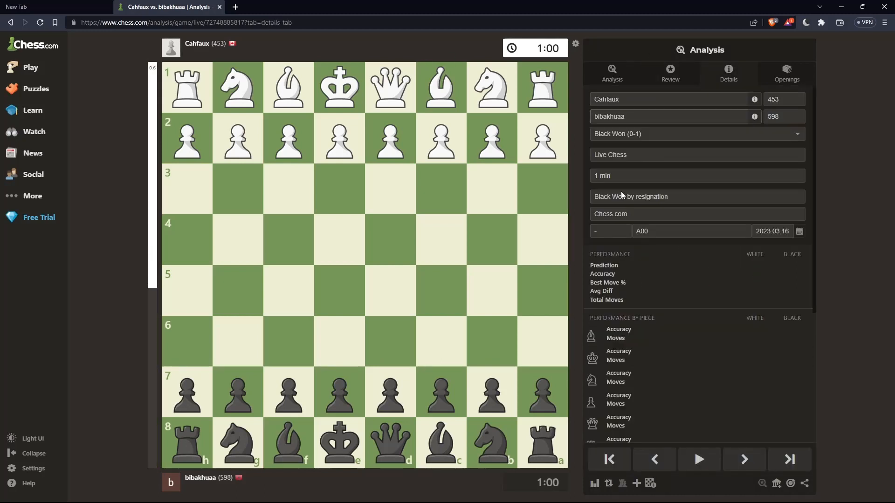
left_click(611, 73)
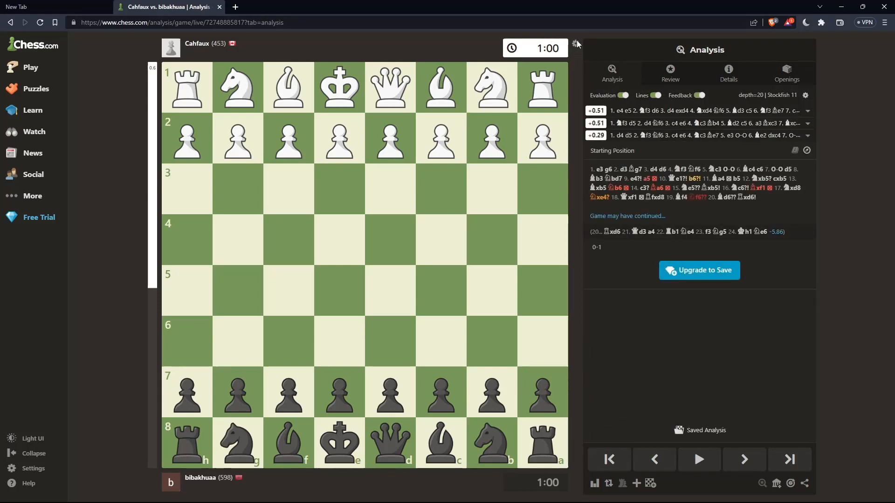
Show the analysis settings' Chess Engine choices, keeping Stockfish 11 selected.
left_click(575, 43)
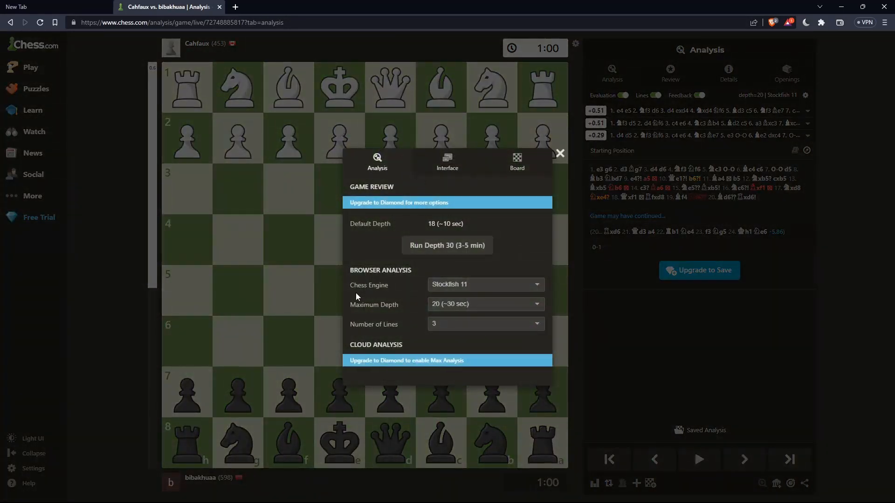
left_click(485, 285)
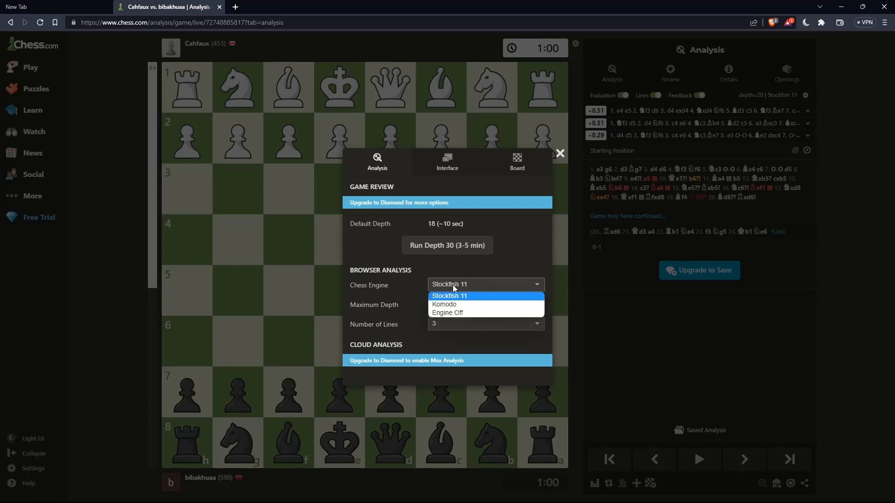
mouse_move(462, 313)
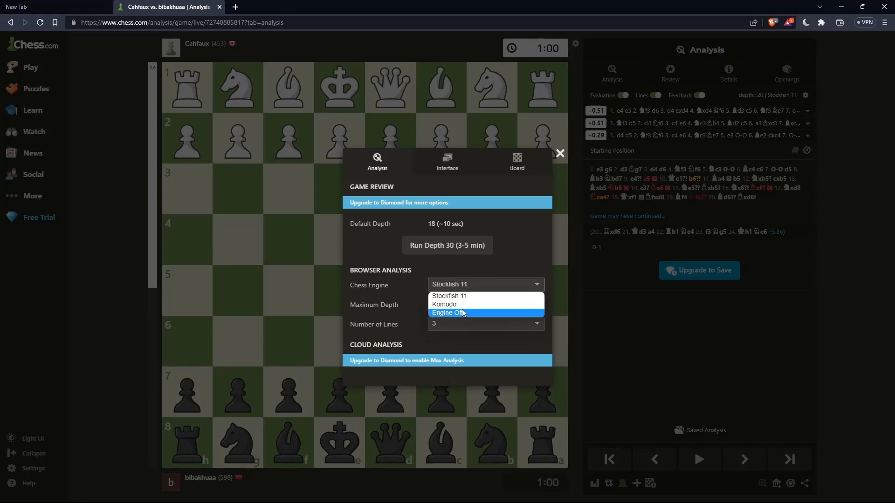